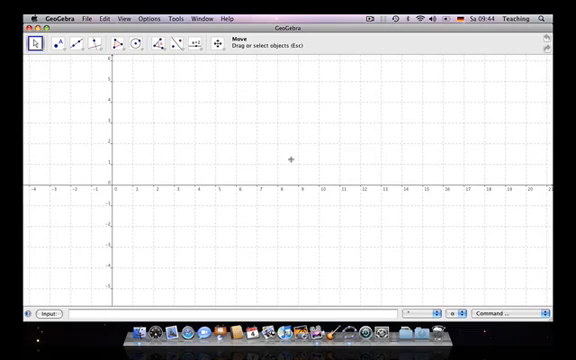
mouse_move(256, 126)
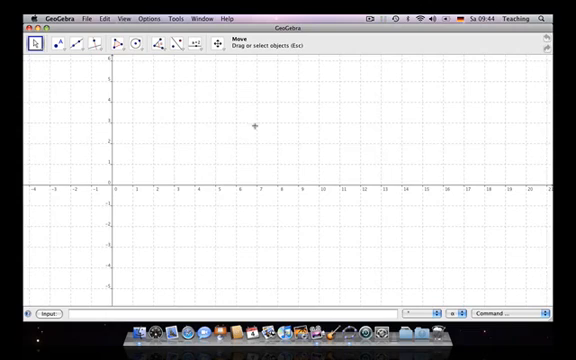
mouse_move(322, 198)
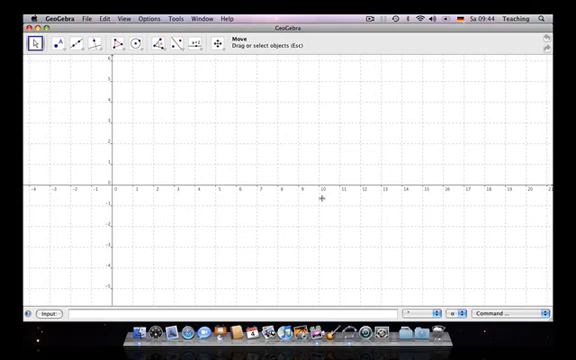
mouse_move(222, 132)
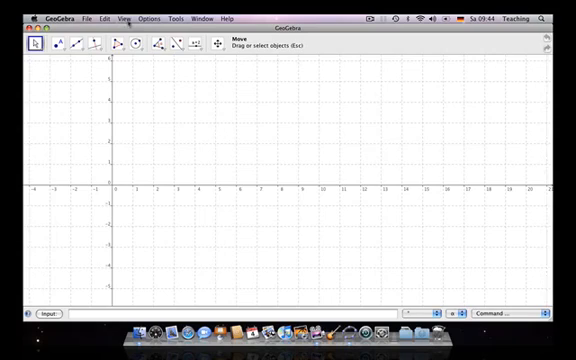
- Toggle the axes off and back on, then draw a line through two of the plotted points
click(126, 10)
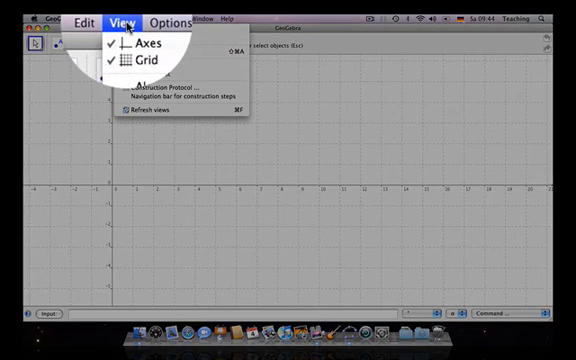
mouse_move(150, 48)
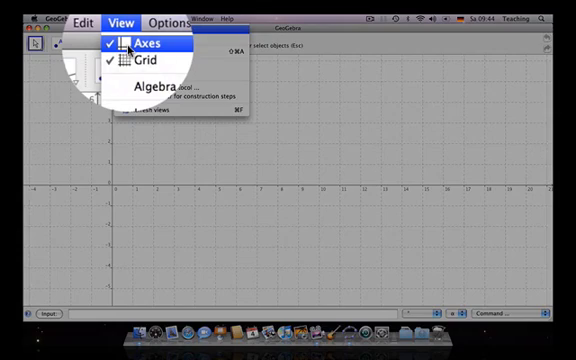
click(150, 44)
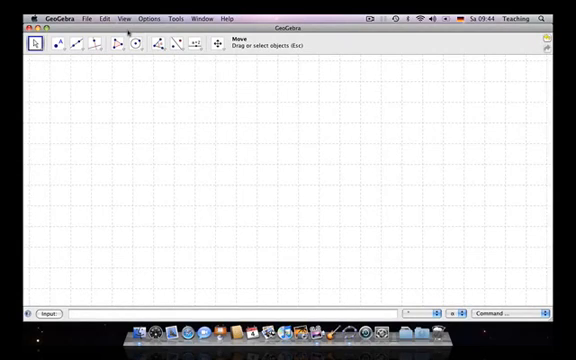
click(124, 18)
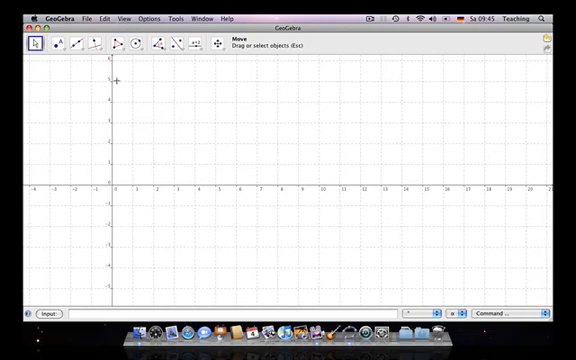
mouse_move(192, 212)
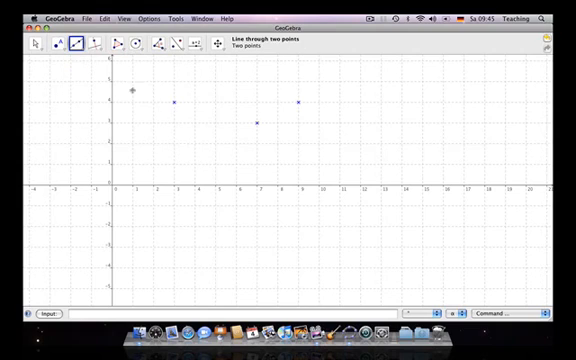
click(300, 100)
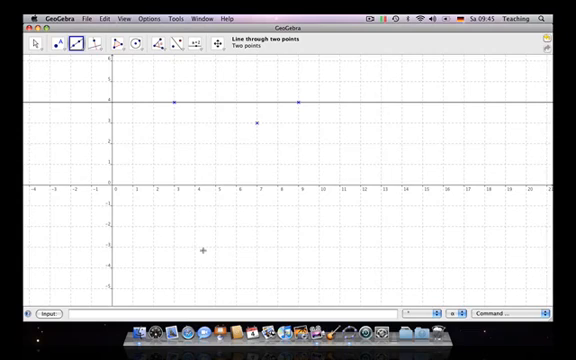
mouse_move(178, 218)
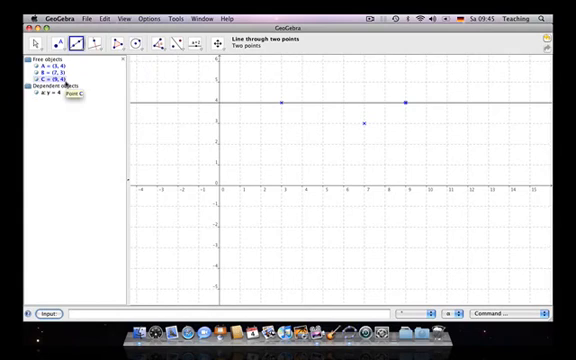
mouse_move(276, 110)
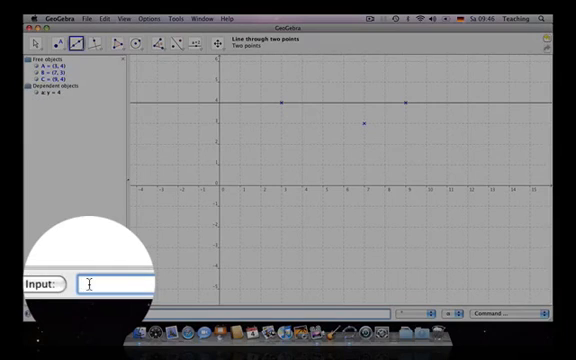
- Define point A = (3,5) through the input bar so it appears on the drawing pad
text(A)
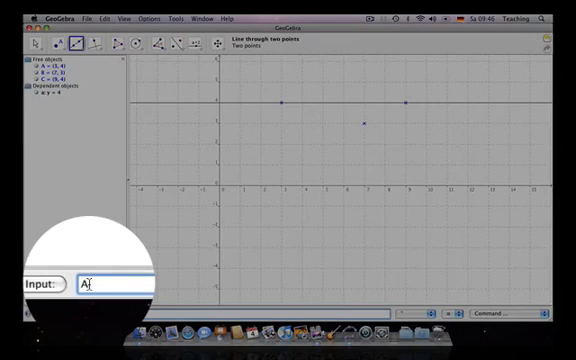
text(=)
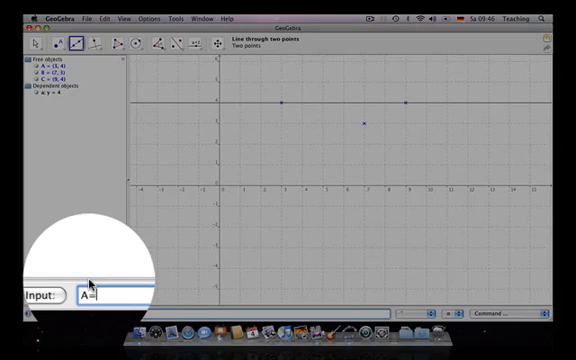
text(()
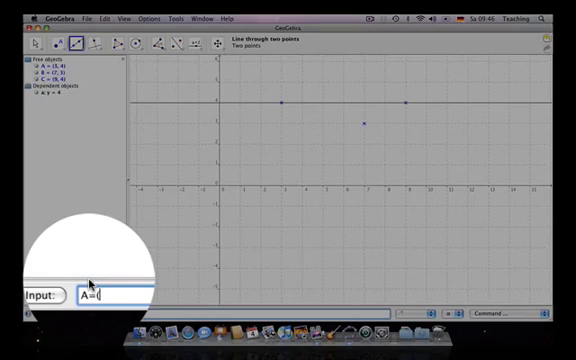
text((3,5))
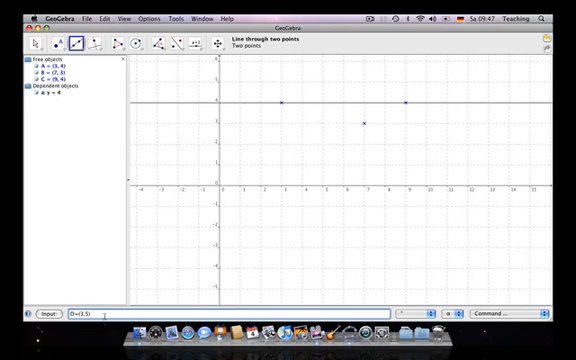
key(Return)
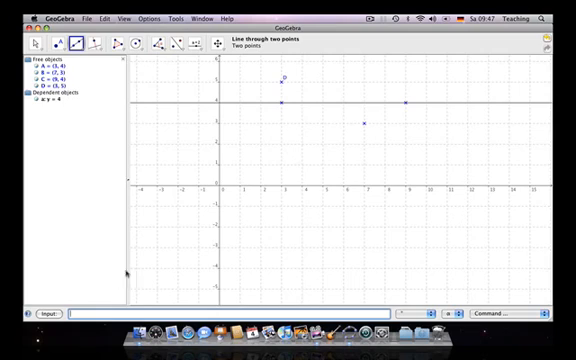